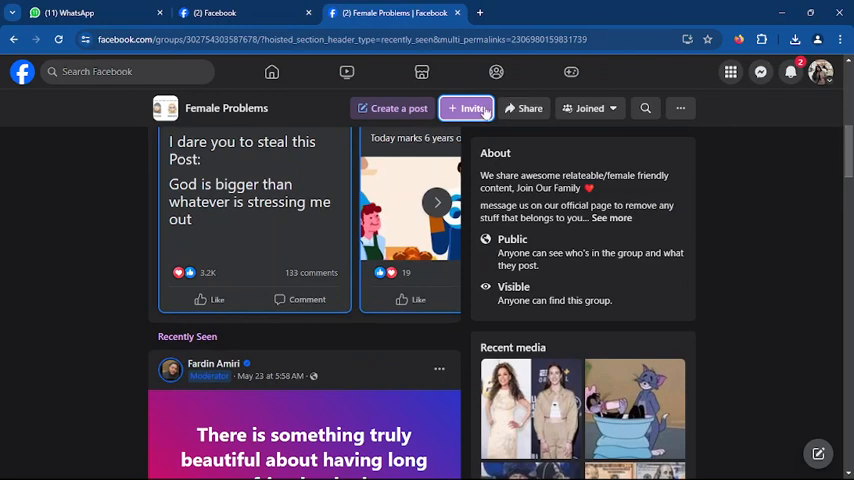
Open the invite dialog for the Female Problems group using the + Invite button.
click(466, 108)
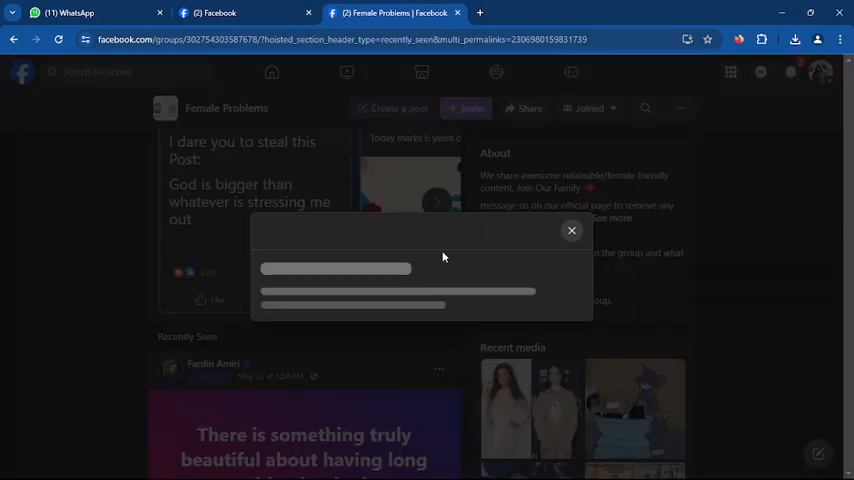